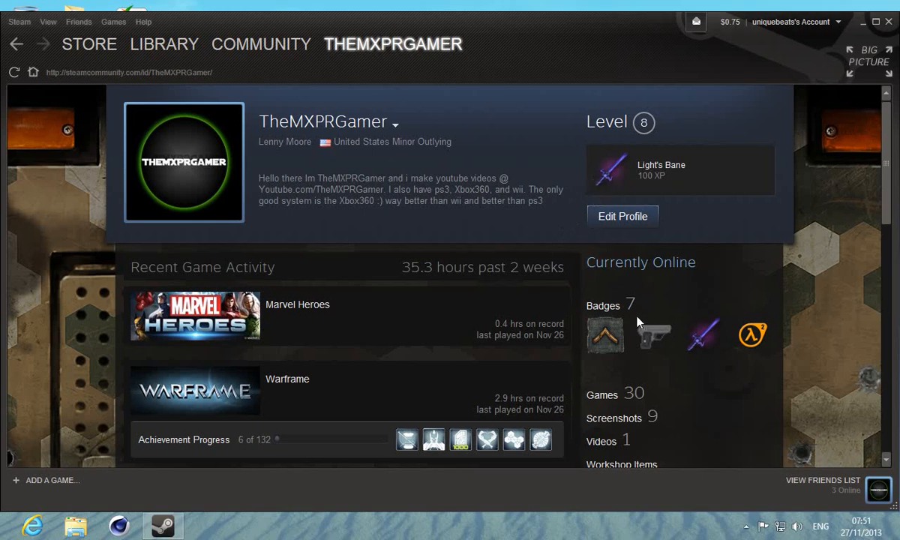
pyautogui.moveTo(861, 240)
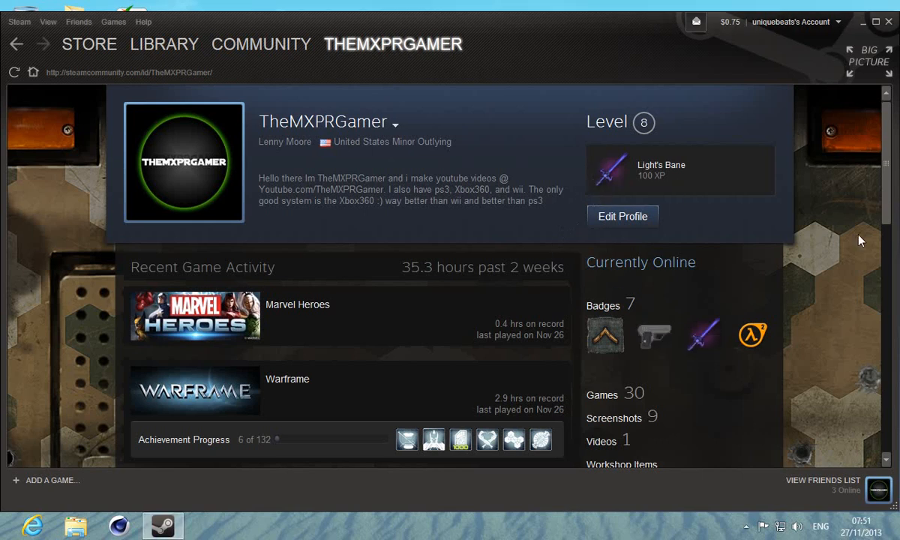
# - Scroll down the profile page to the list of sections like Badges and Inventory
pyautogui.scroll(-3)
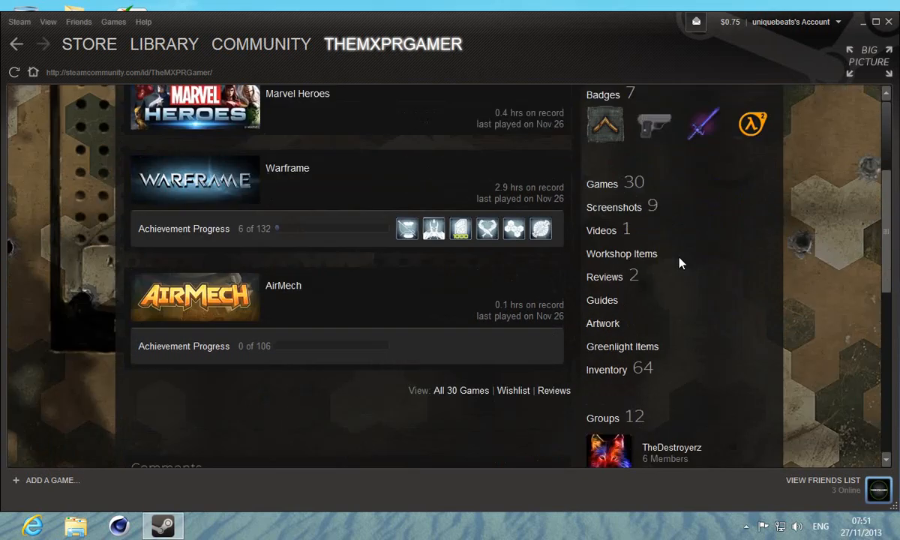
pyautogui.scroll(-3)
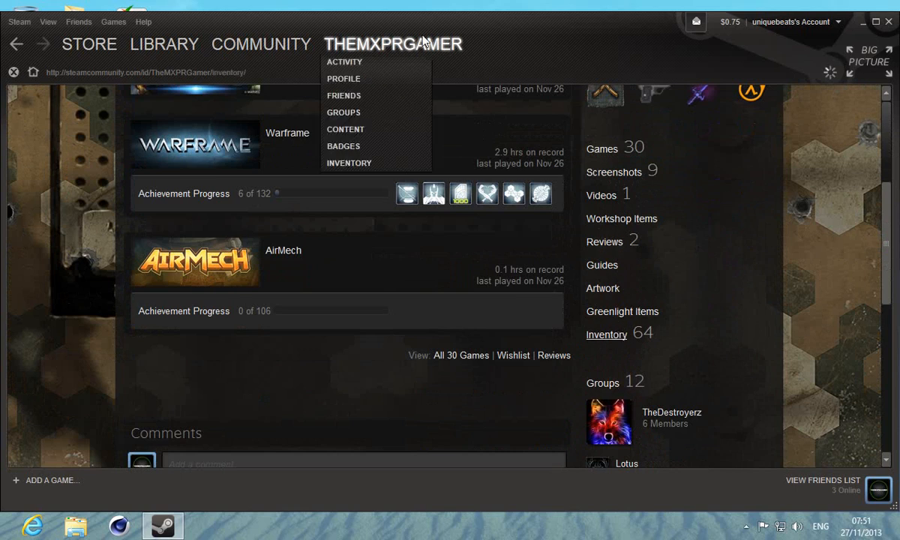
# - Browse the Badges list and view the Garry's Mod badge with 3 of 9 cards collected
pyautogui.click(348, 162)
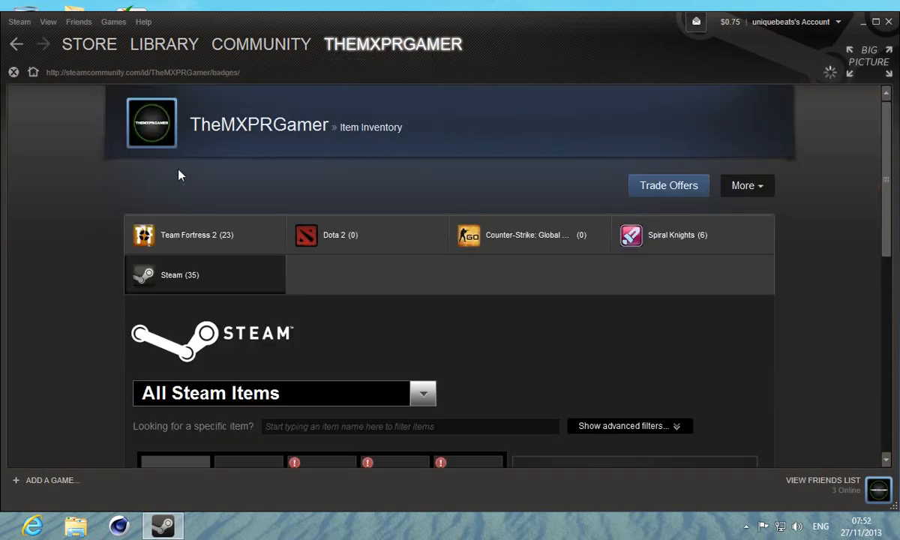
pyautogui.scroll(-3)
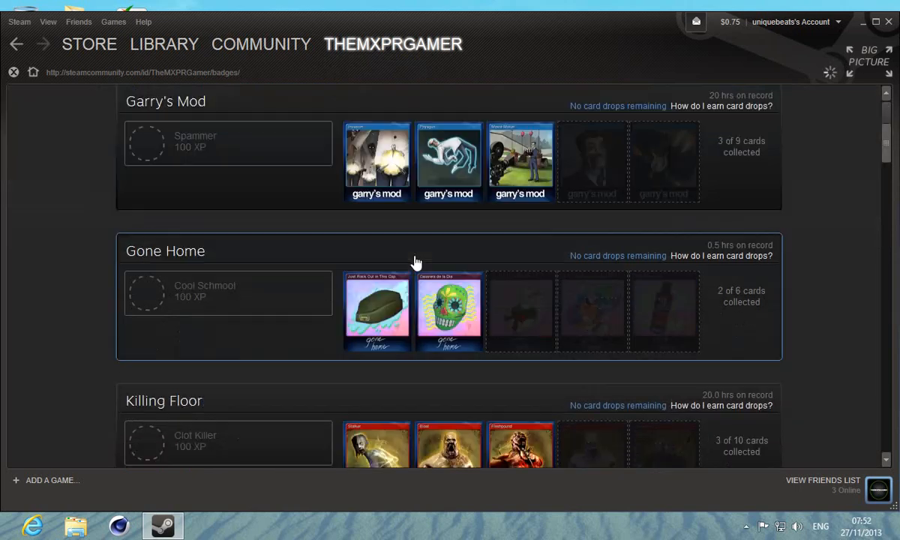
pyautogui.click(519, 162)
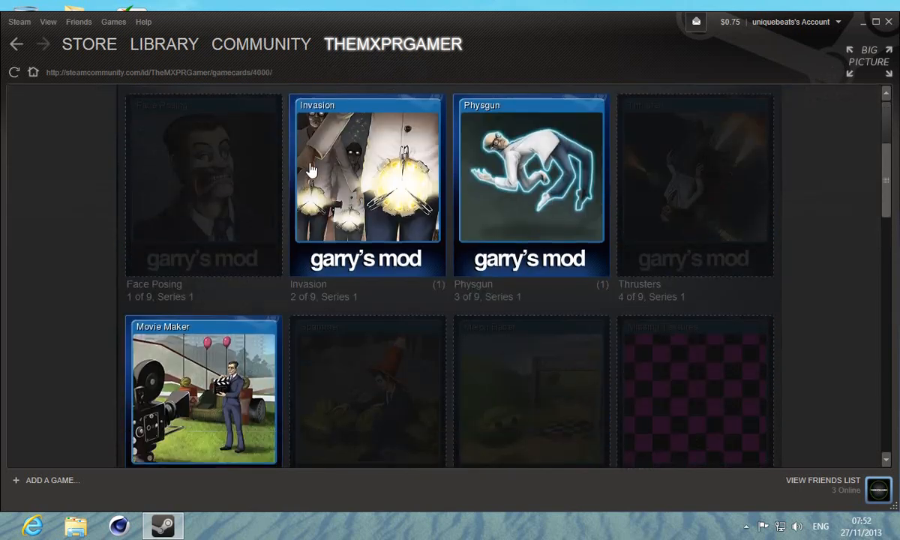
pyautogui.scroll(-3)
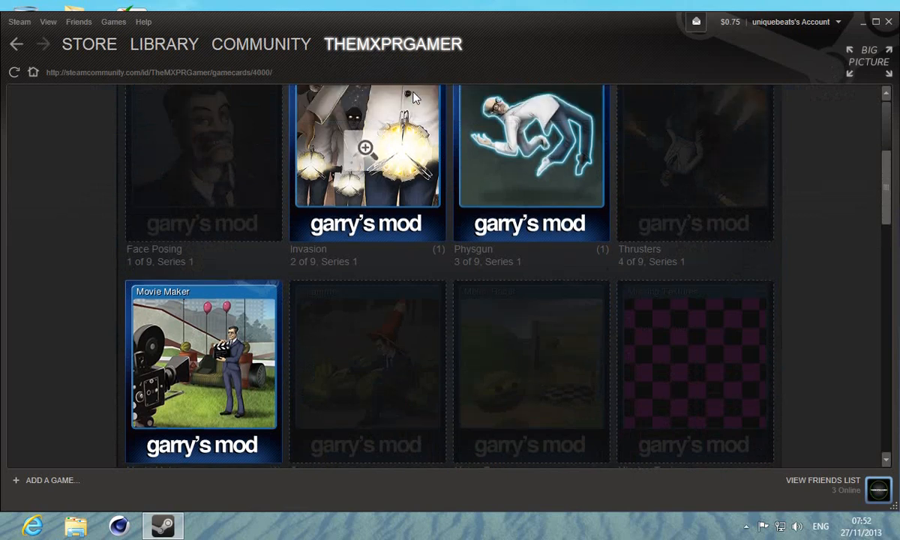
pyautogui.scroll(3)
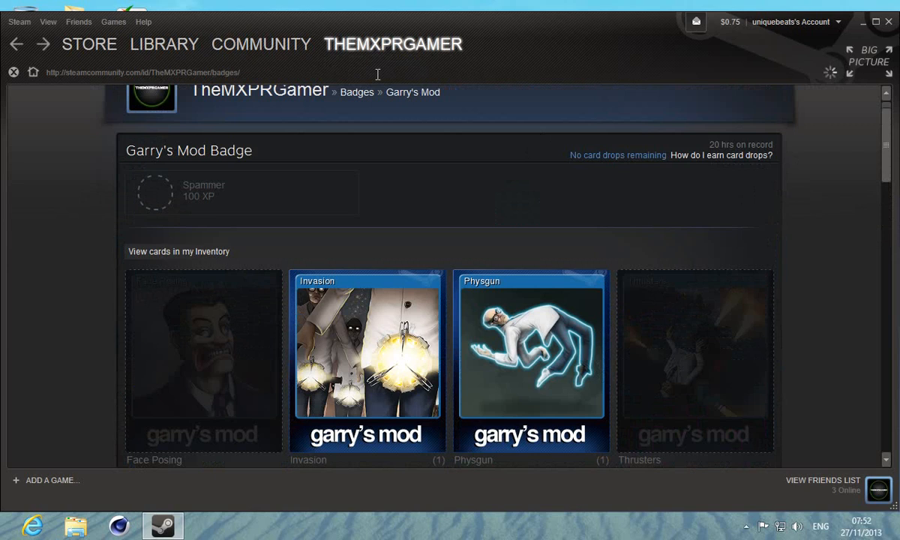
# - Browse the inventory's two pages of items, including the Enchanted Forest Wallpaper details
pyautogui.click(178, 252)
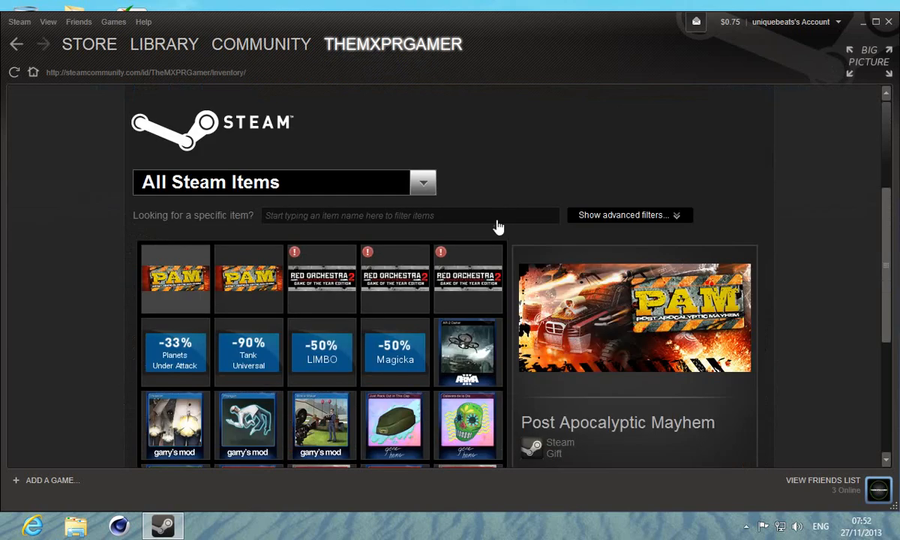
pyautogui.scroll(-3)
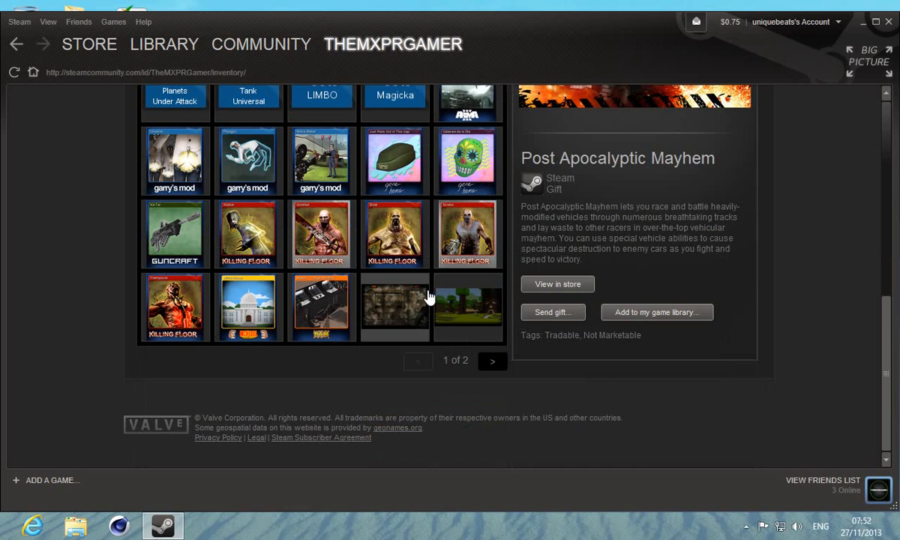
pyautogui.click(468, 307)
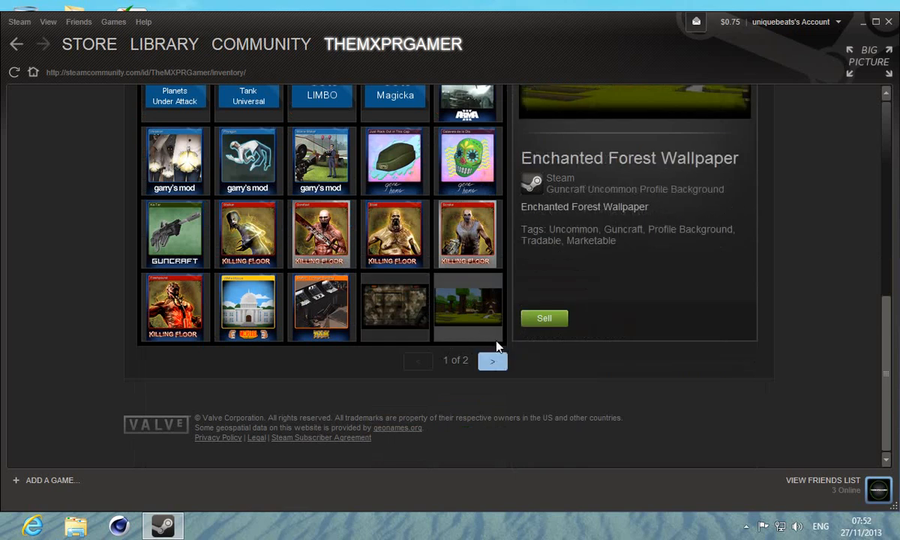
pyautogui.click(492, 360)
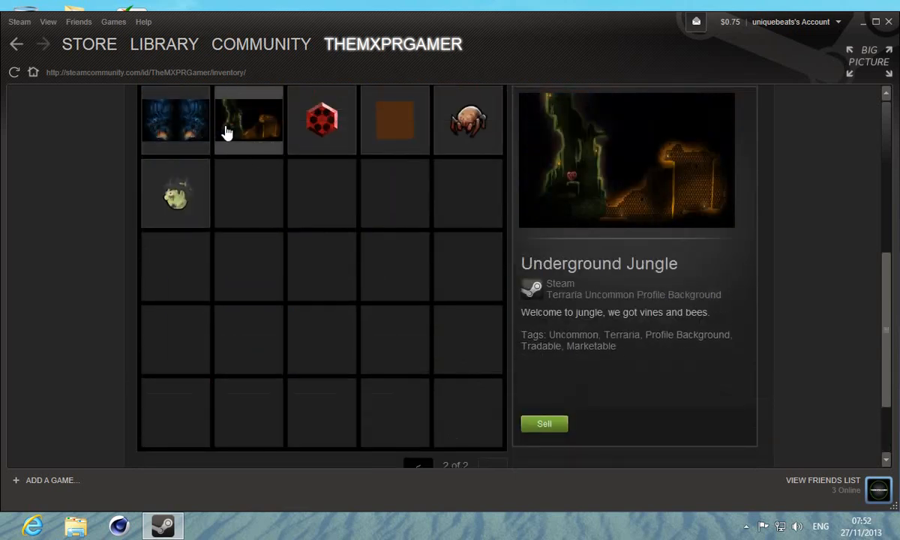
pyautogui.scroll(-3)
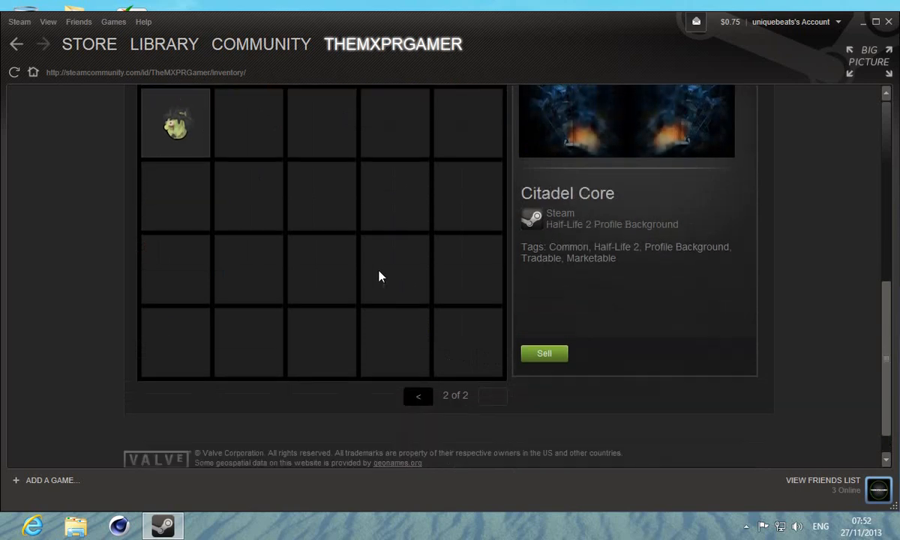
pyautogui.click(417, 396)
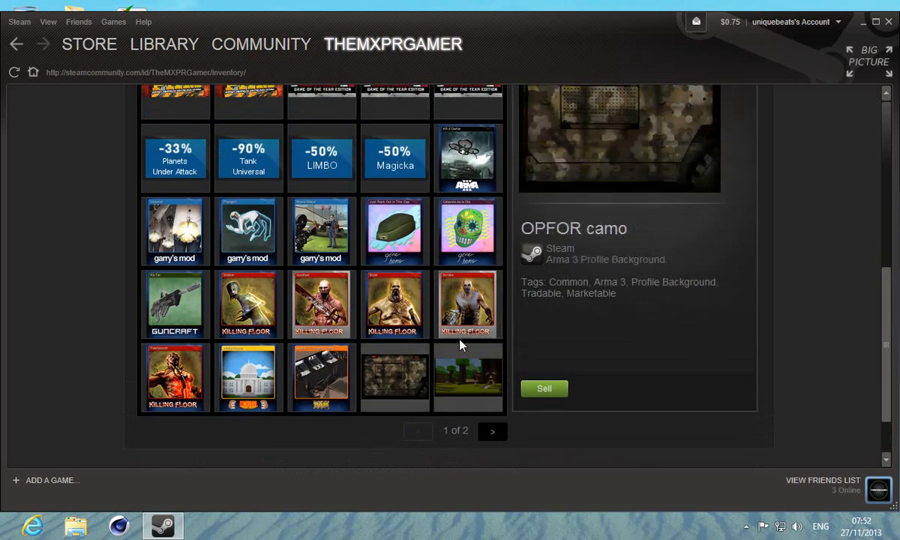
pyautogui.scroll(-3)
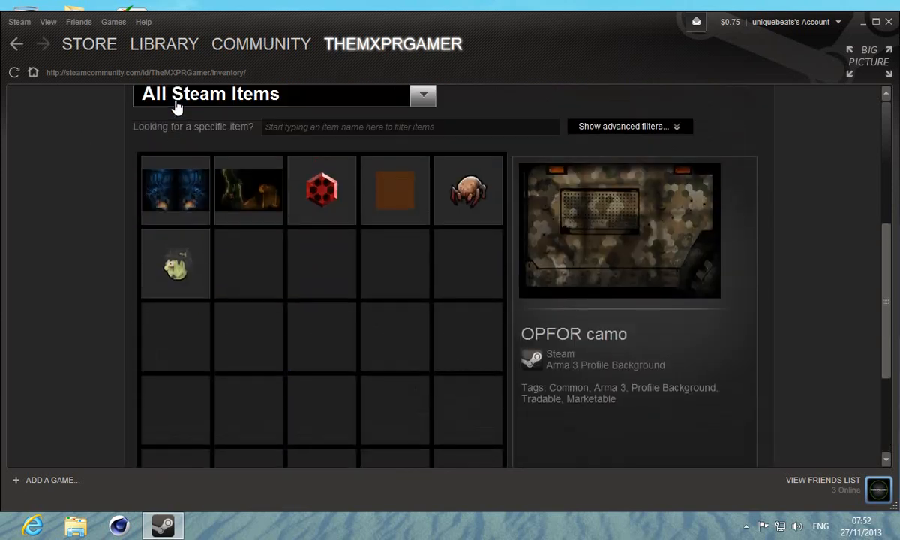
pyautogui.scroll(-3)
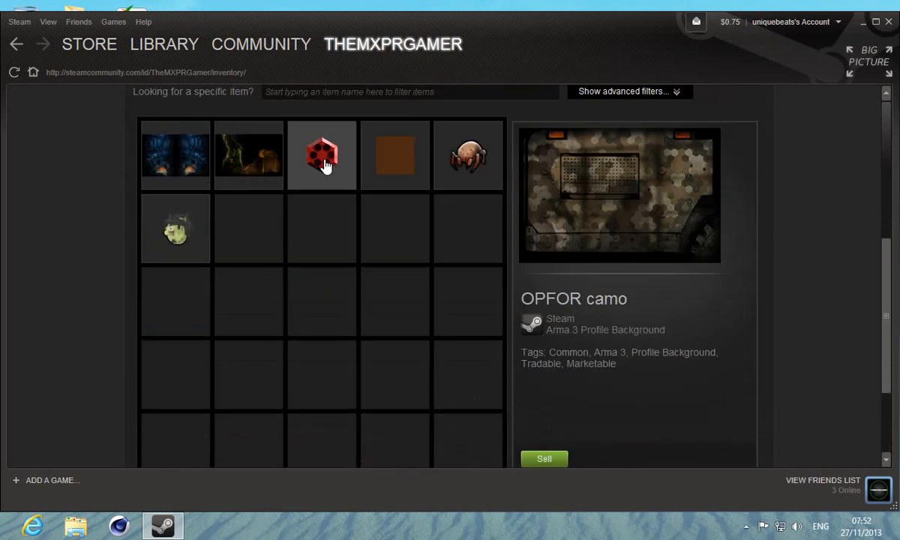
pyautogui.scroll(3)
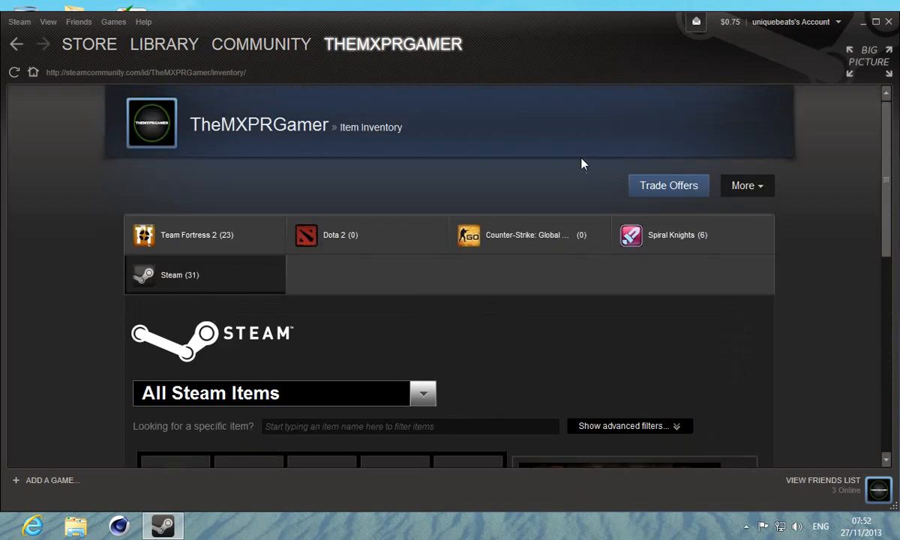
# - Return to the profile page and start Edit Profile
pyautogui.click(393, 44)
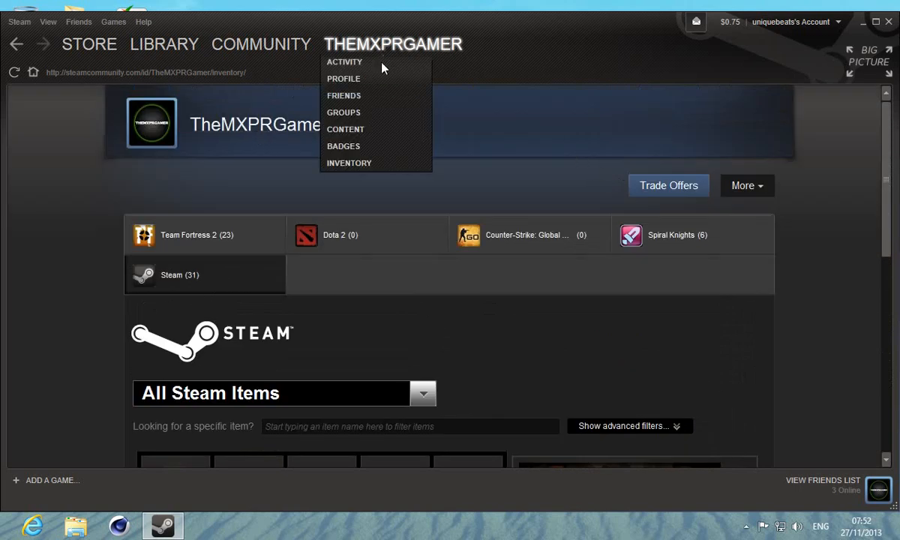
pyautogui.click(348, 162)
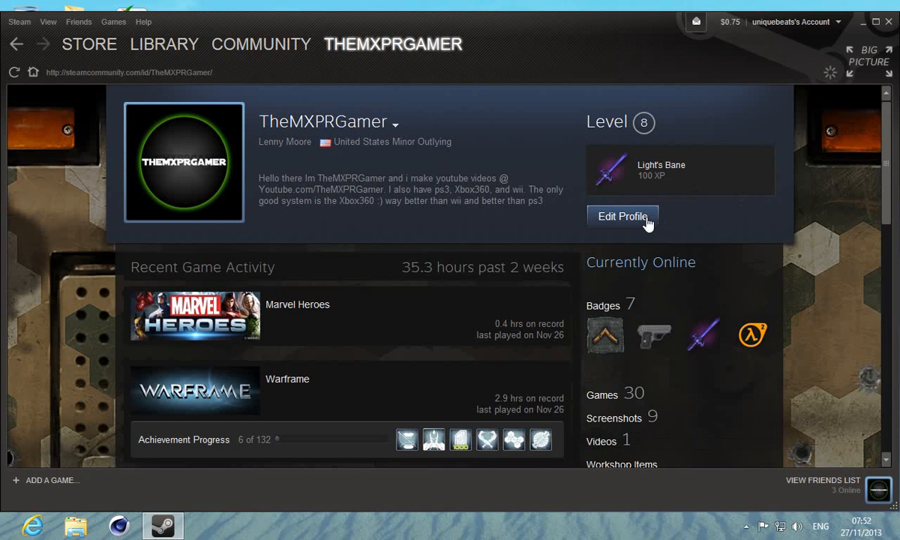
pyautogui.click(621, 216)
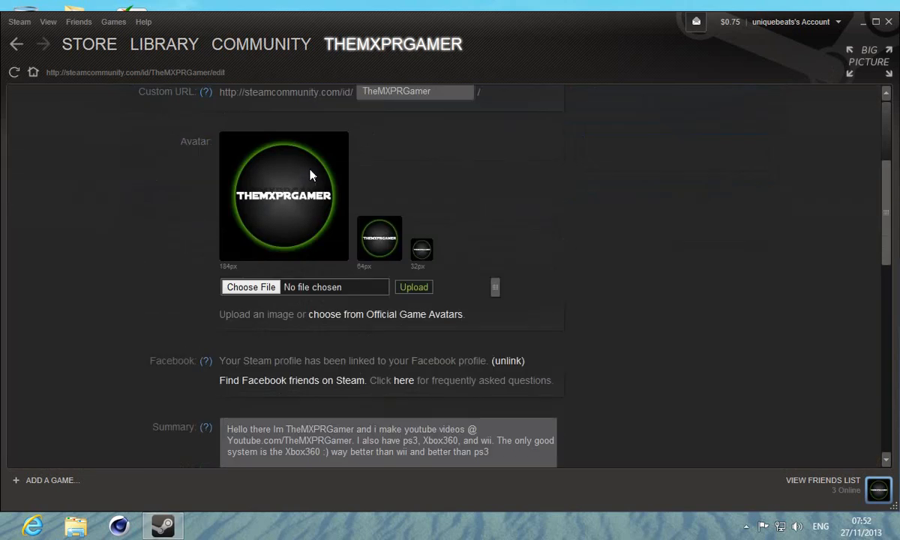
# - Replace the OPFOR camo profile background with Terraria's Underground Jungle in the chooser
pyautogui.scroll(-3)
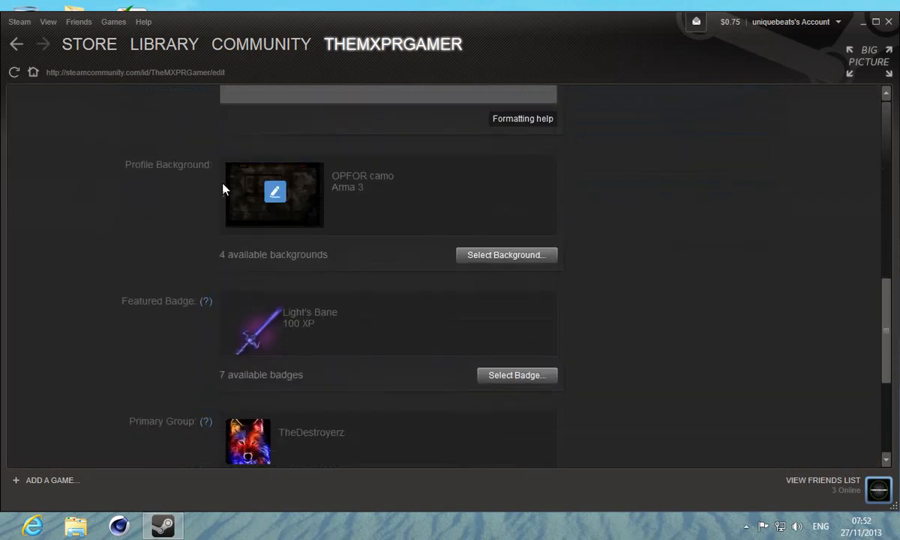
pyautogui.moveTo(276, 197)
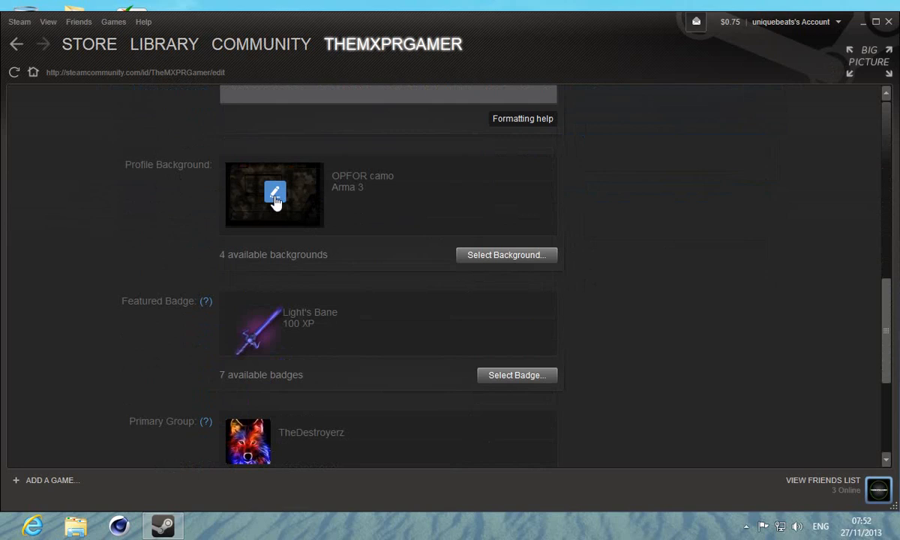
pyautogui.click(507, 255)
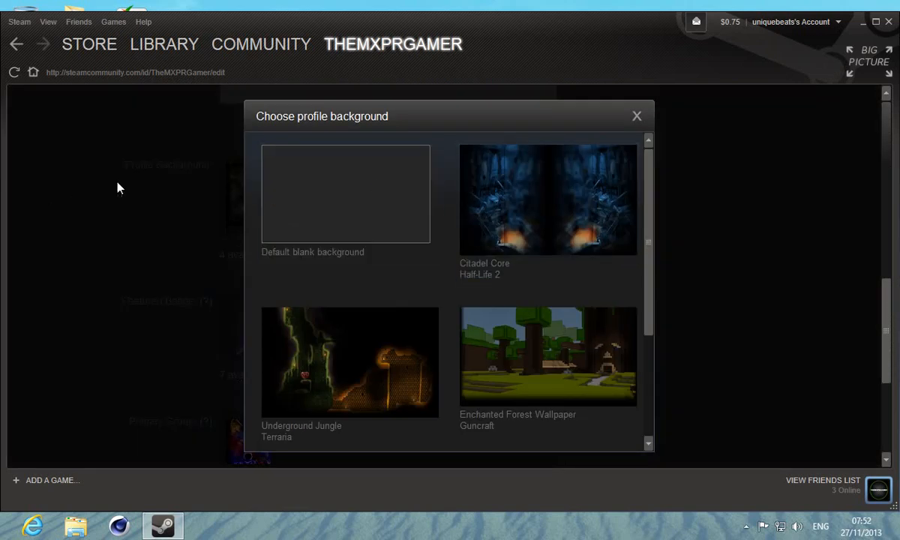
pyautogui.click(636, 115)
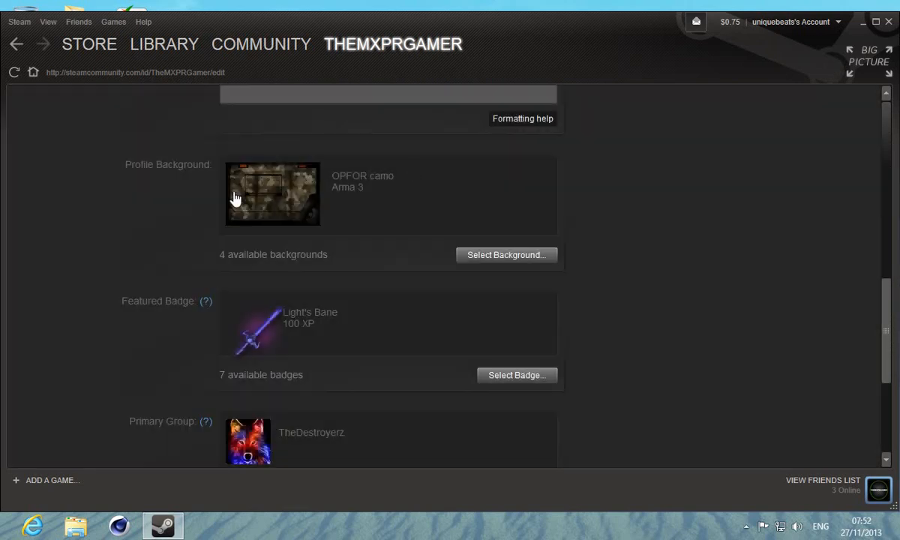
pyautogui.moveTo(423, 248)
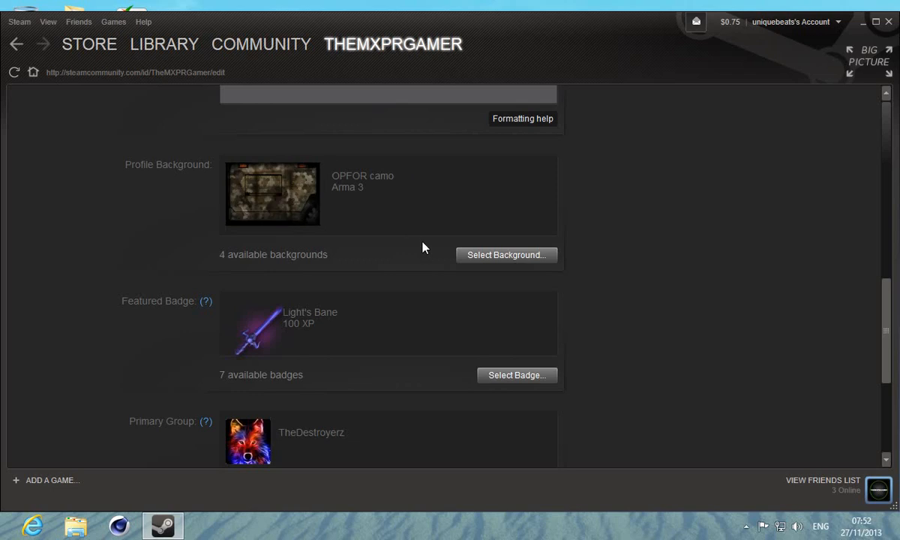
pyautogui.click(507, 255)
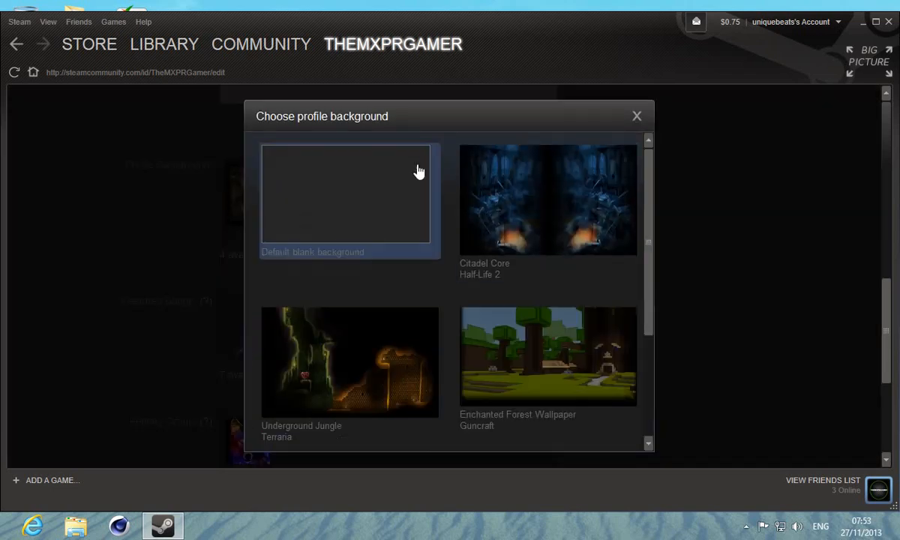
pyautogui.scroll(-3)
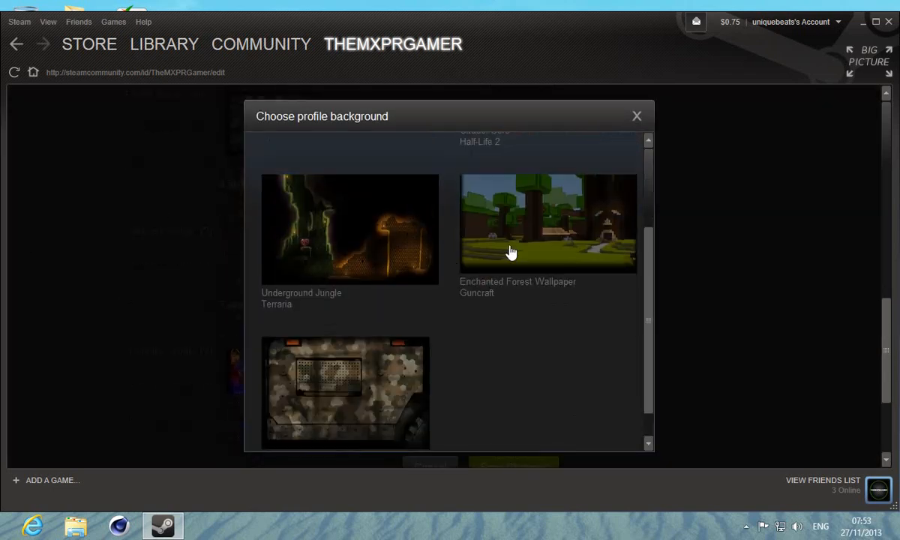
pyautogui.scroll(3)
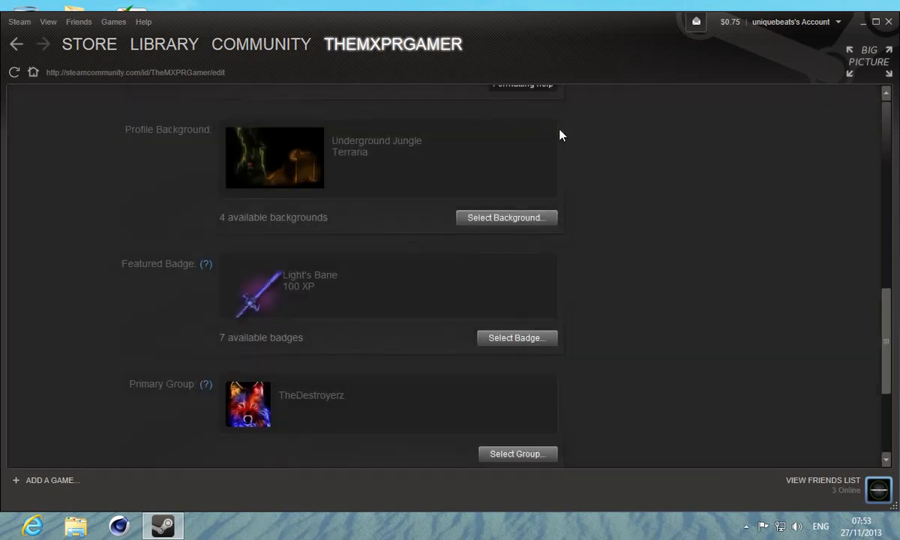
pyautogui.scroll(-3)
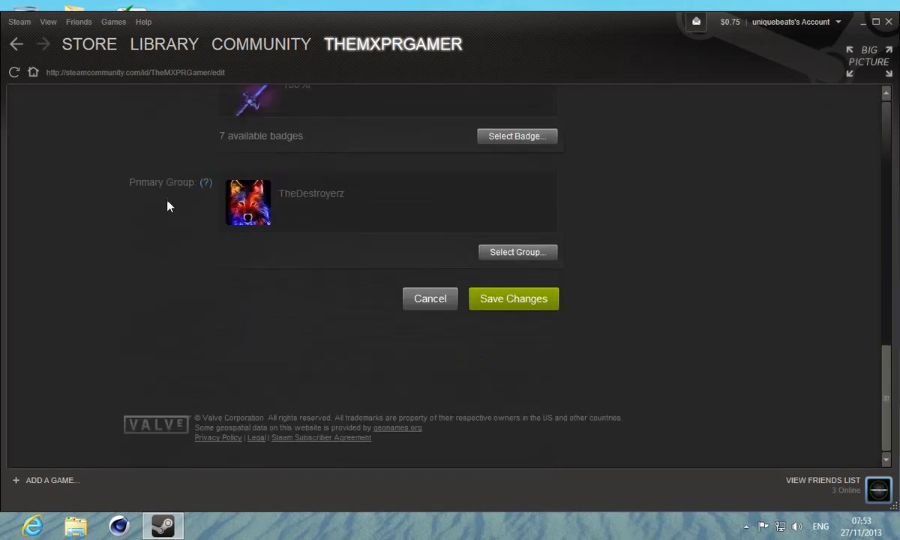
# - Save the changes and review the profile page showing the Underground Jungle background
pyautogui.click(513, 298)
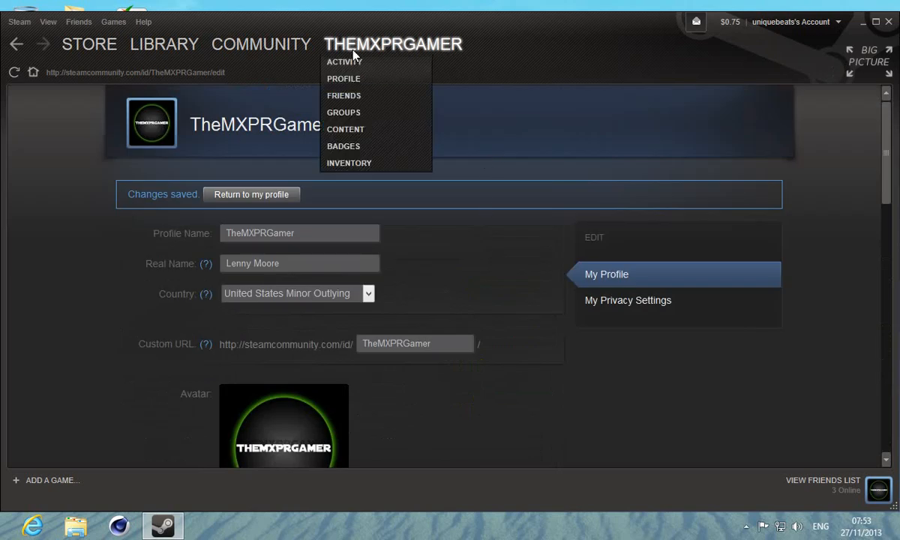
pyautogui.moveTo(344, 78)
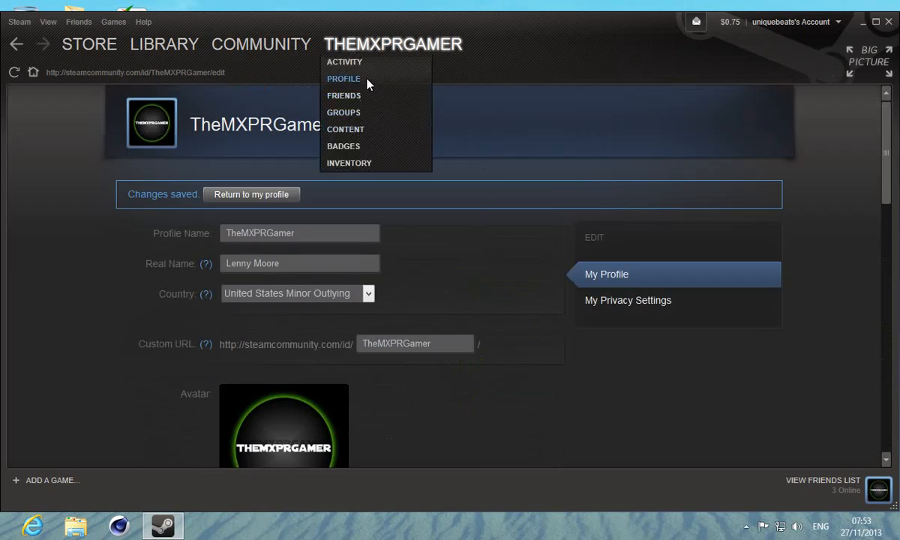
pyautogui.click(343, 78)
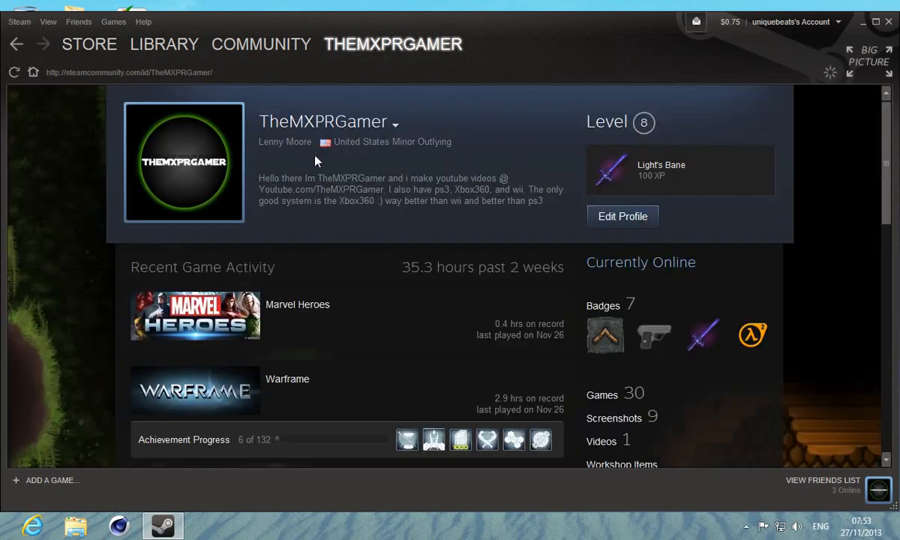
pyautogui.scroll(-3)
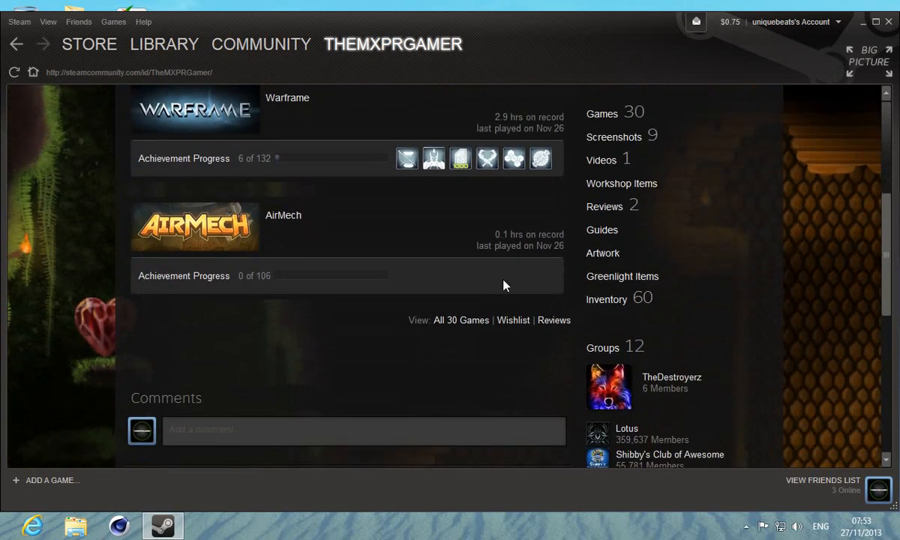
pyautogui.scroll(-3)
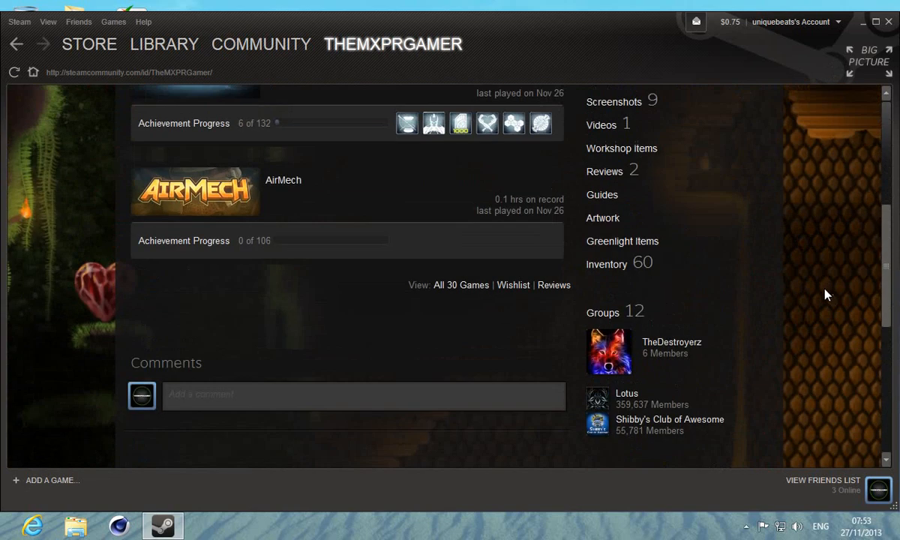
pyautogui.scroll(3)
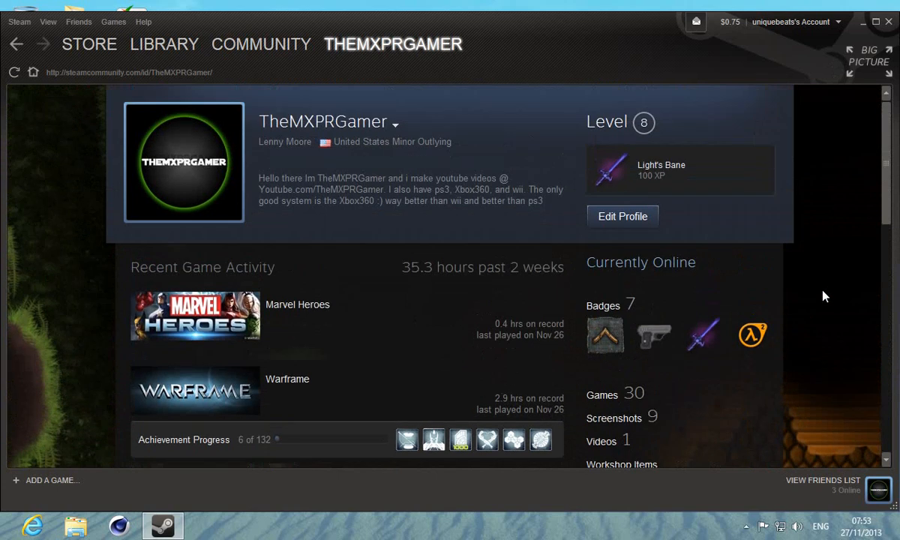
pyautogui.moveTo(666, 288)
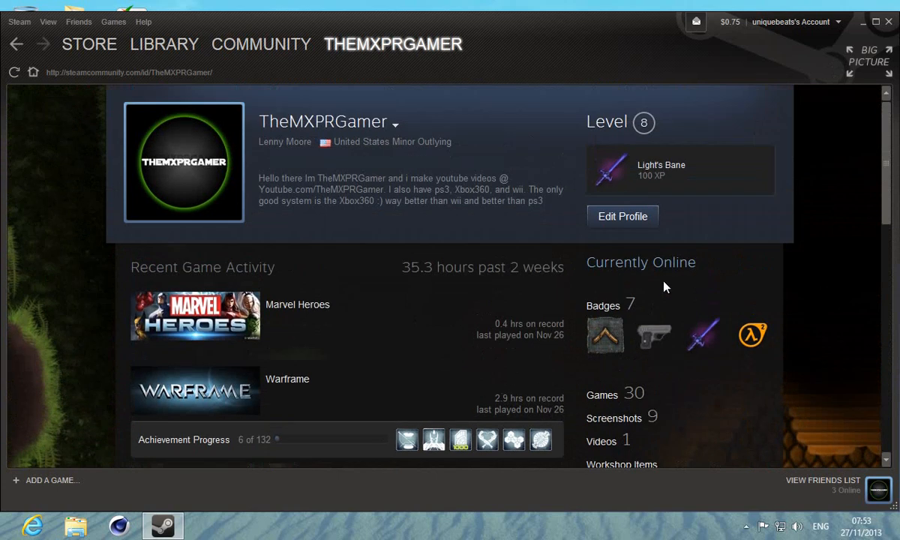